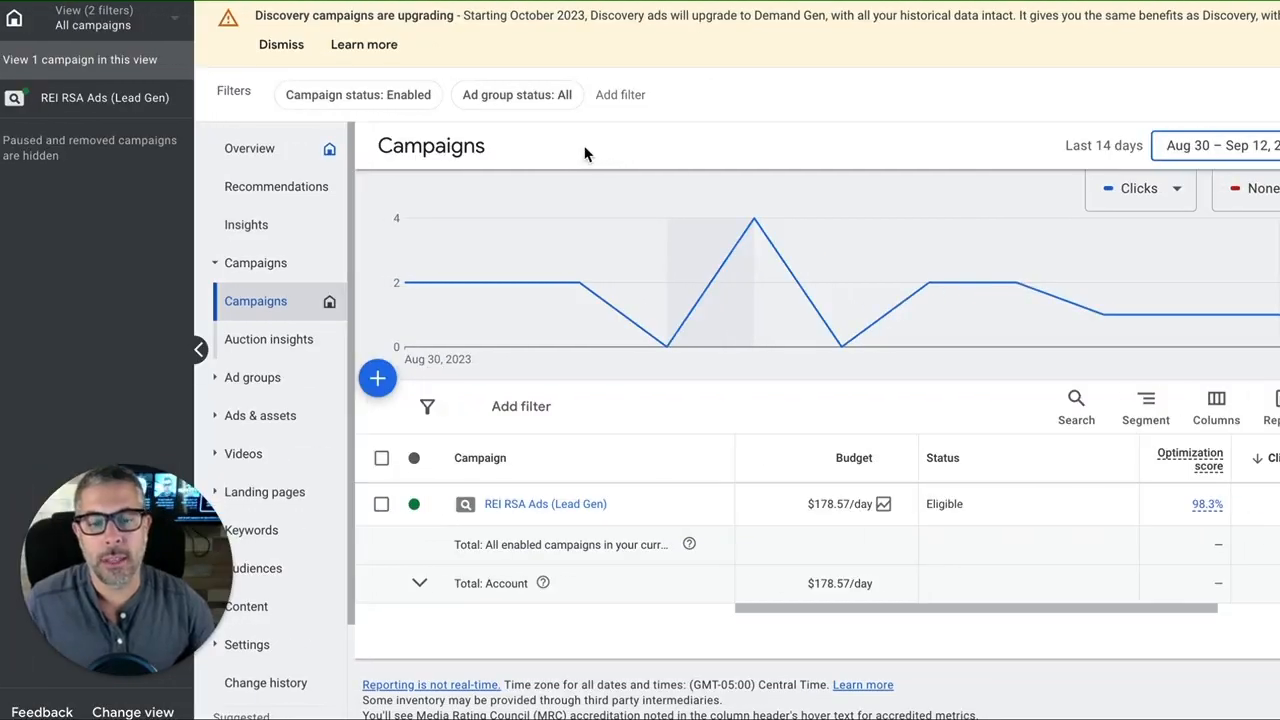
pyautogui.moveTo(792, 156)
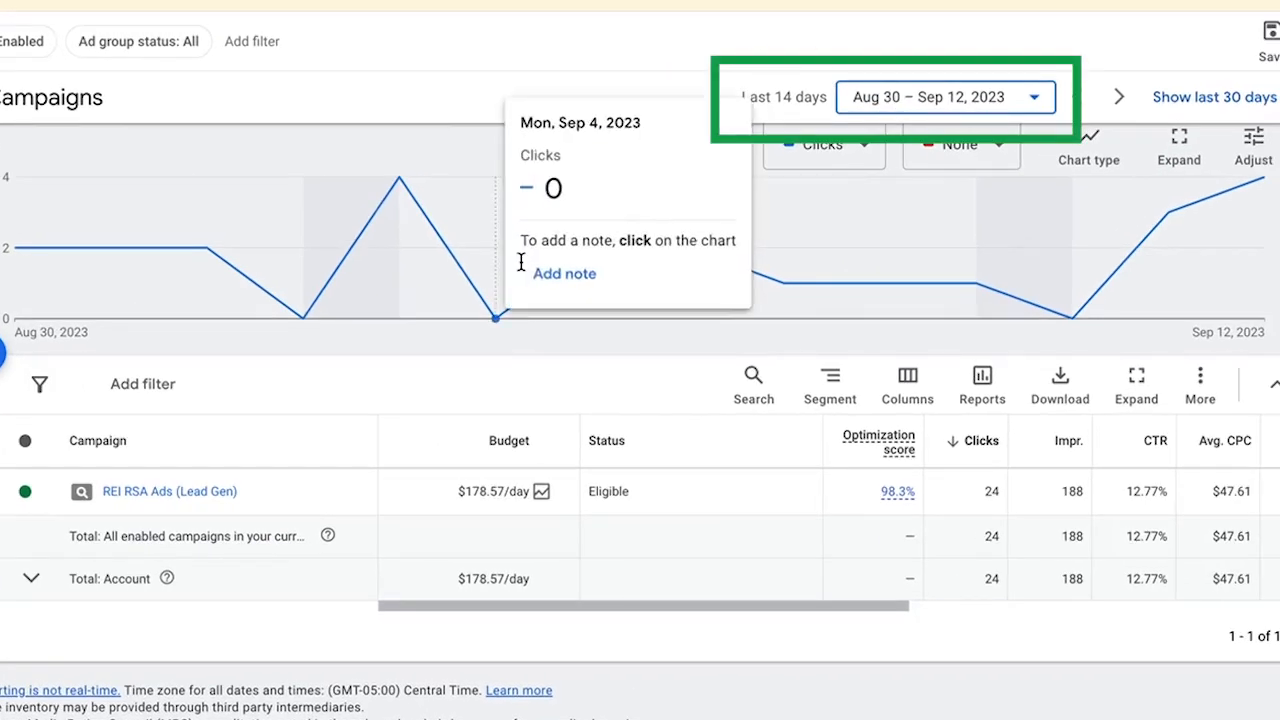
pyautogui.moveTo(732, 96)
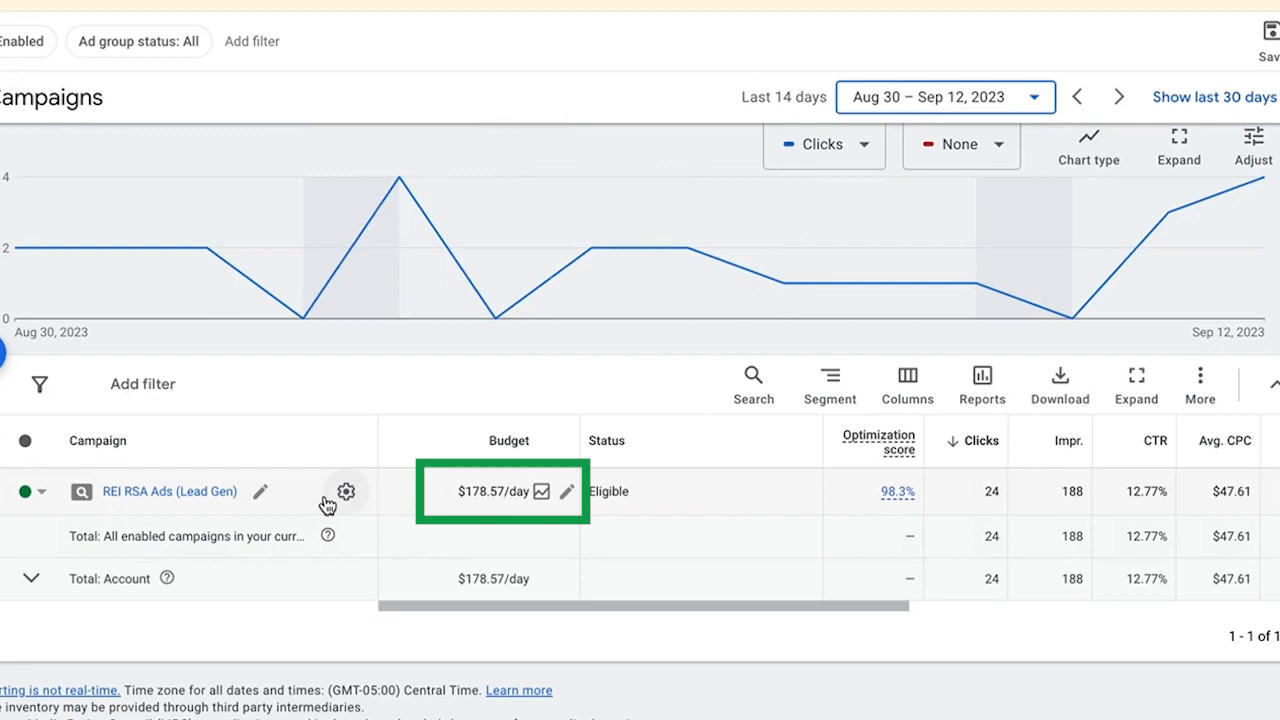
pyautogui.moveTo(668, 510)
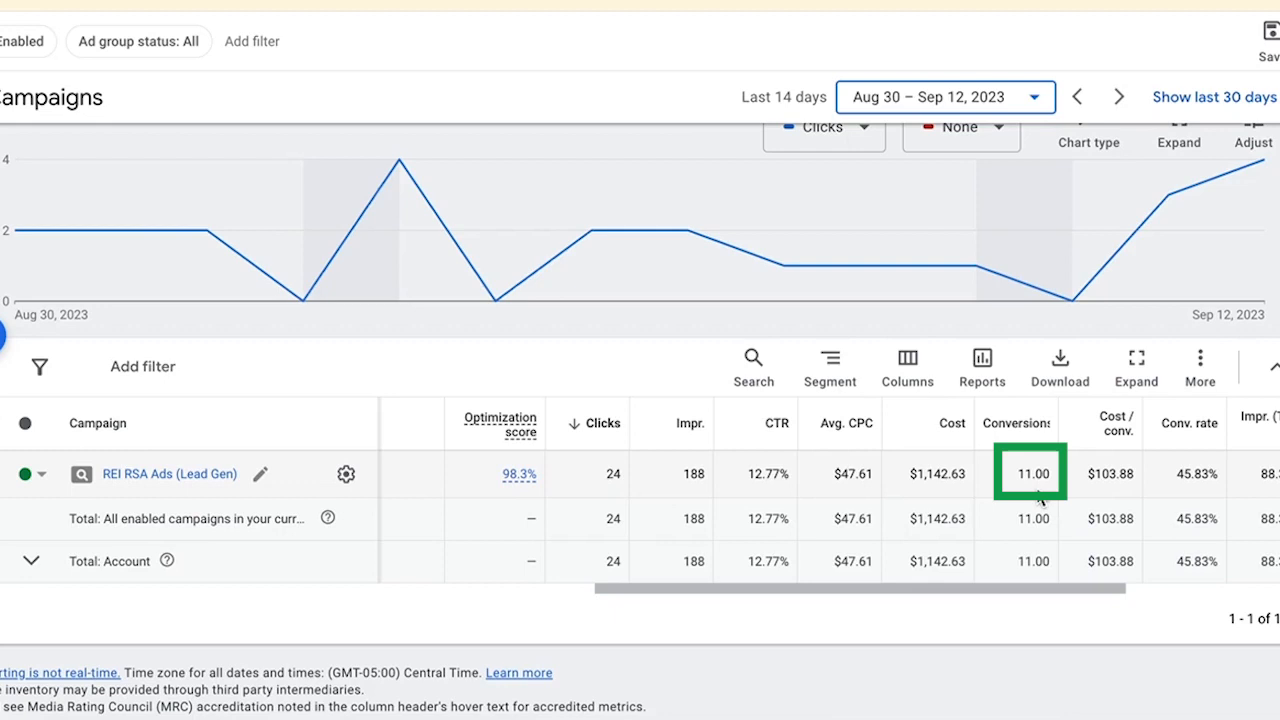
# - Open the REI RSA Ads (Lead Gen) campaign's Ad groups page from the campaigns table
pyautogui.hscroll(3)
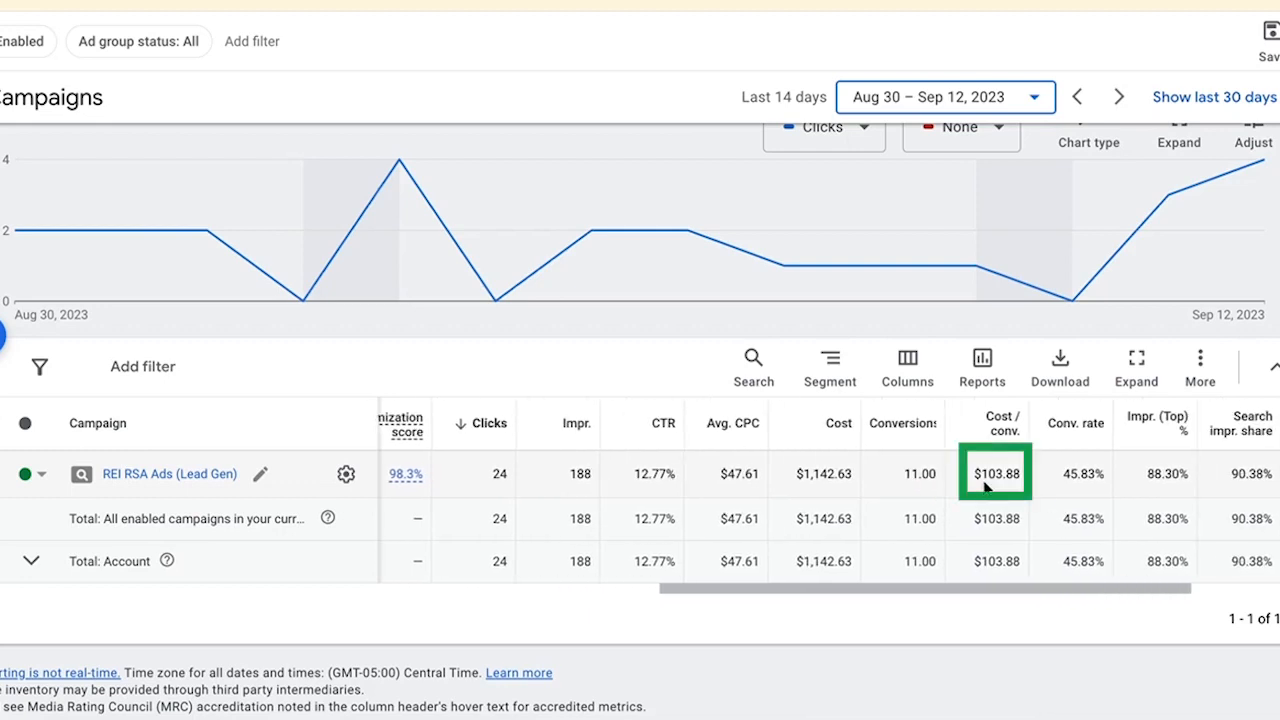
pyautogui.click(1080, 472)
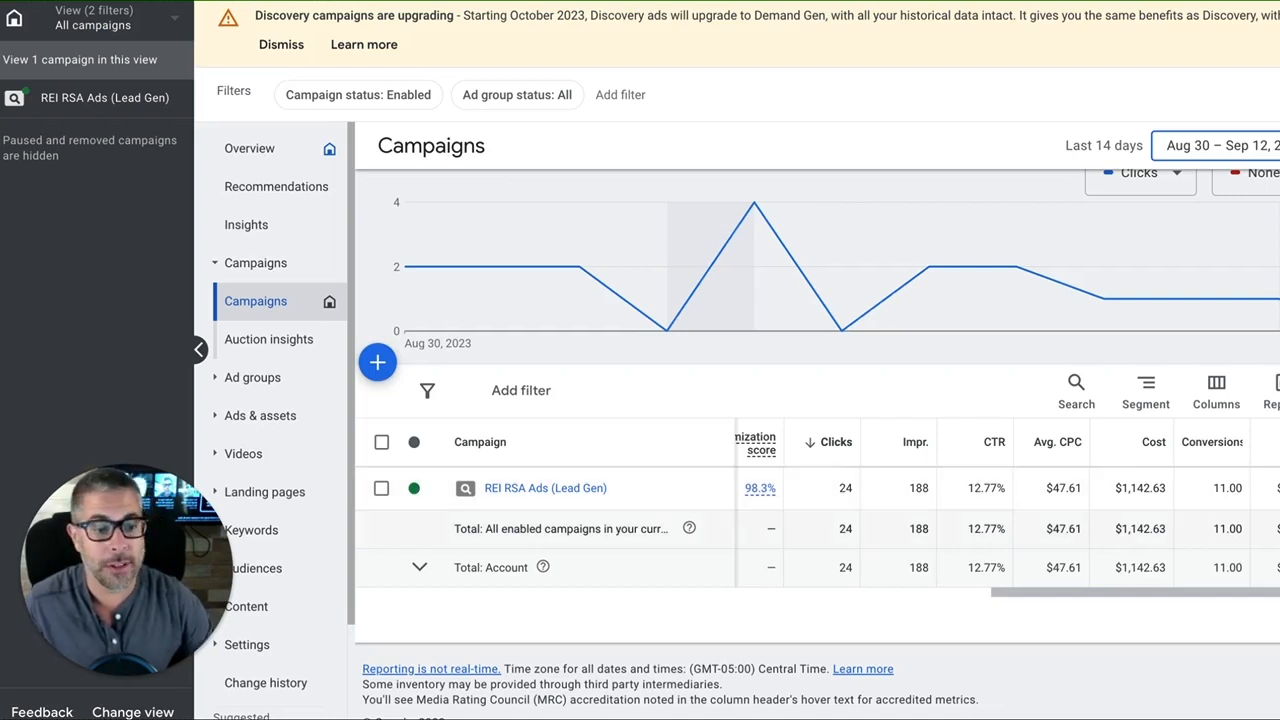
pyautogui.moveTo(544, 488)
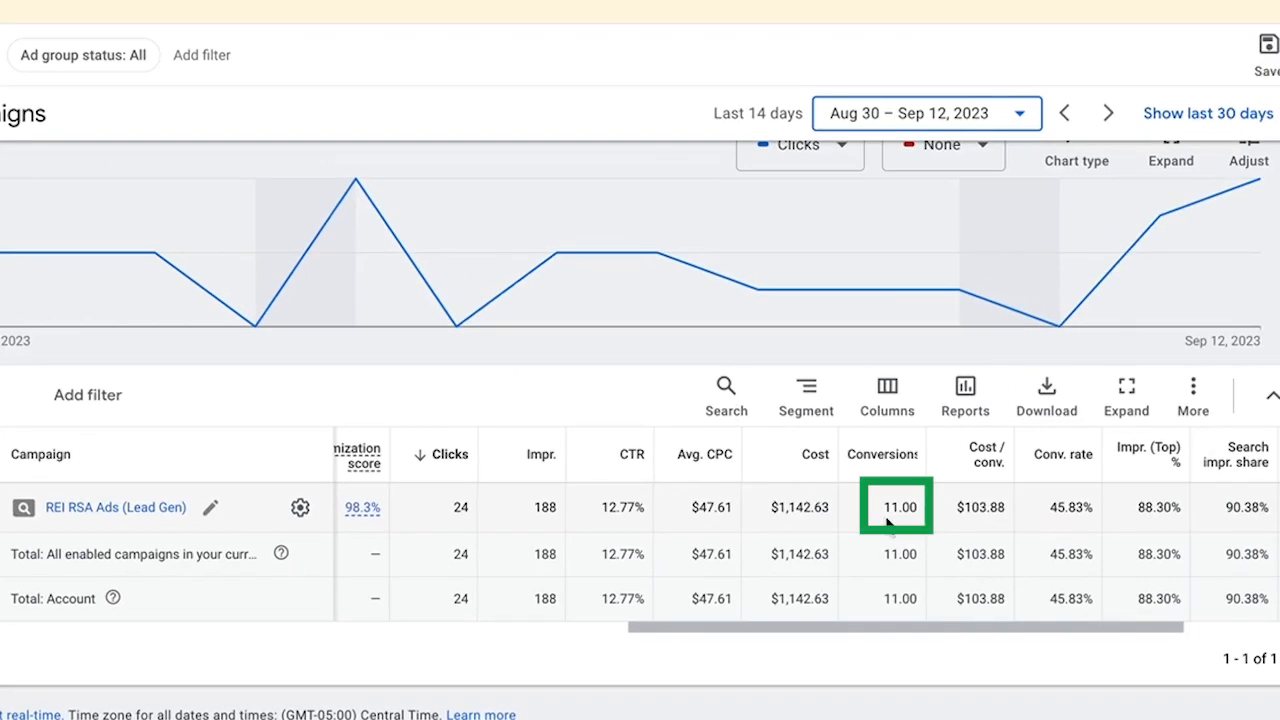
pyautogui.click(1064, 508)
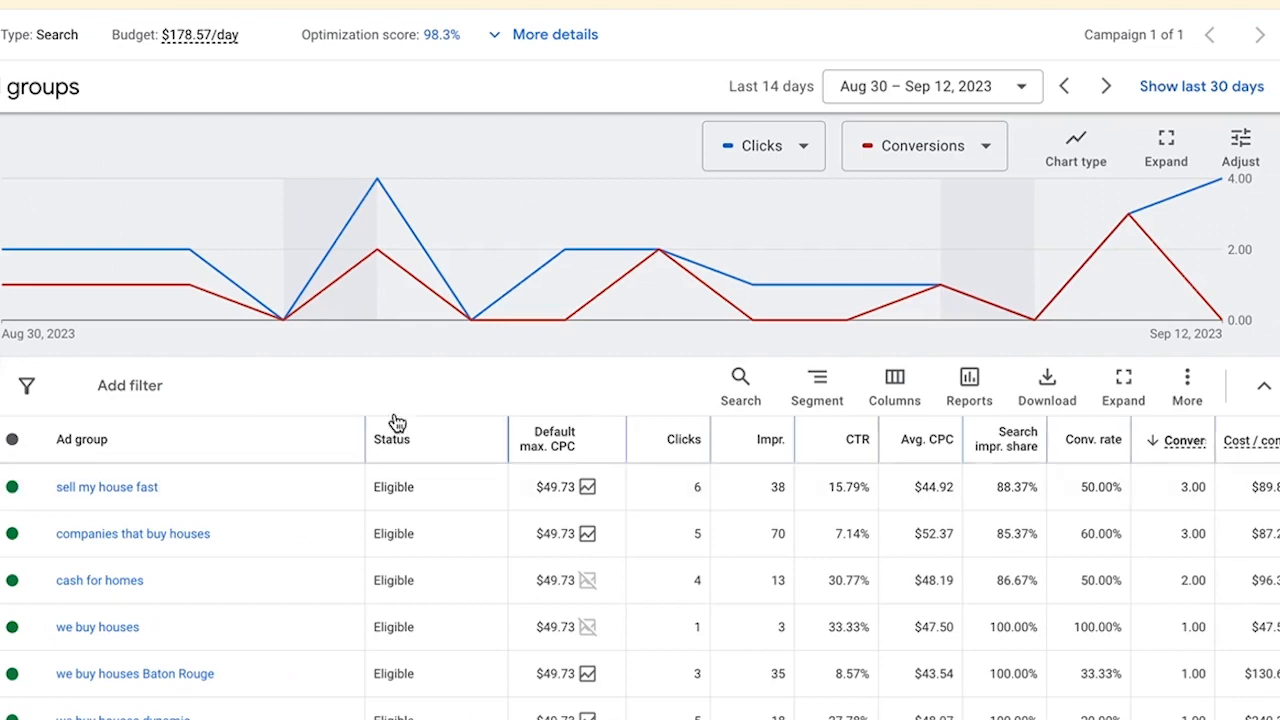
# - Sort the ad groups A–Z by name and review their 14-day metrics down the list
pyautogui.scroll(-3)
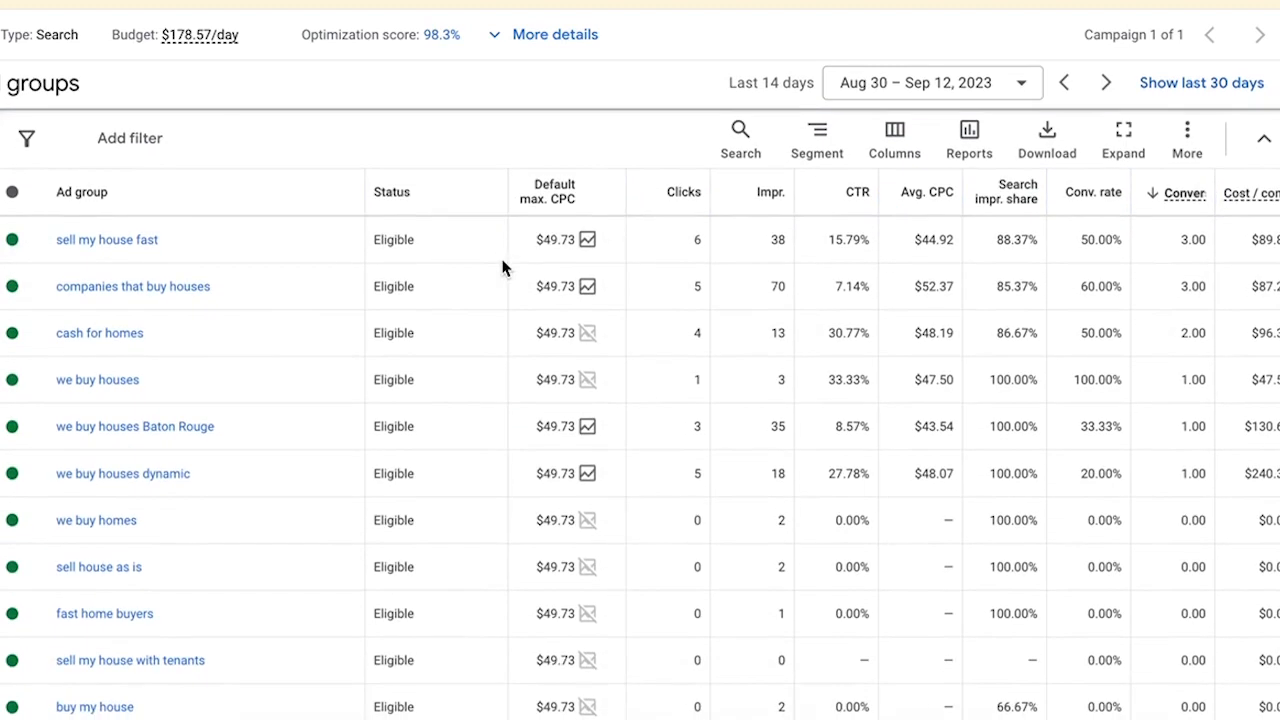
pyautogui.scroll(-3)
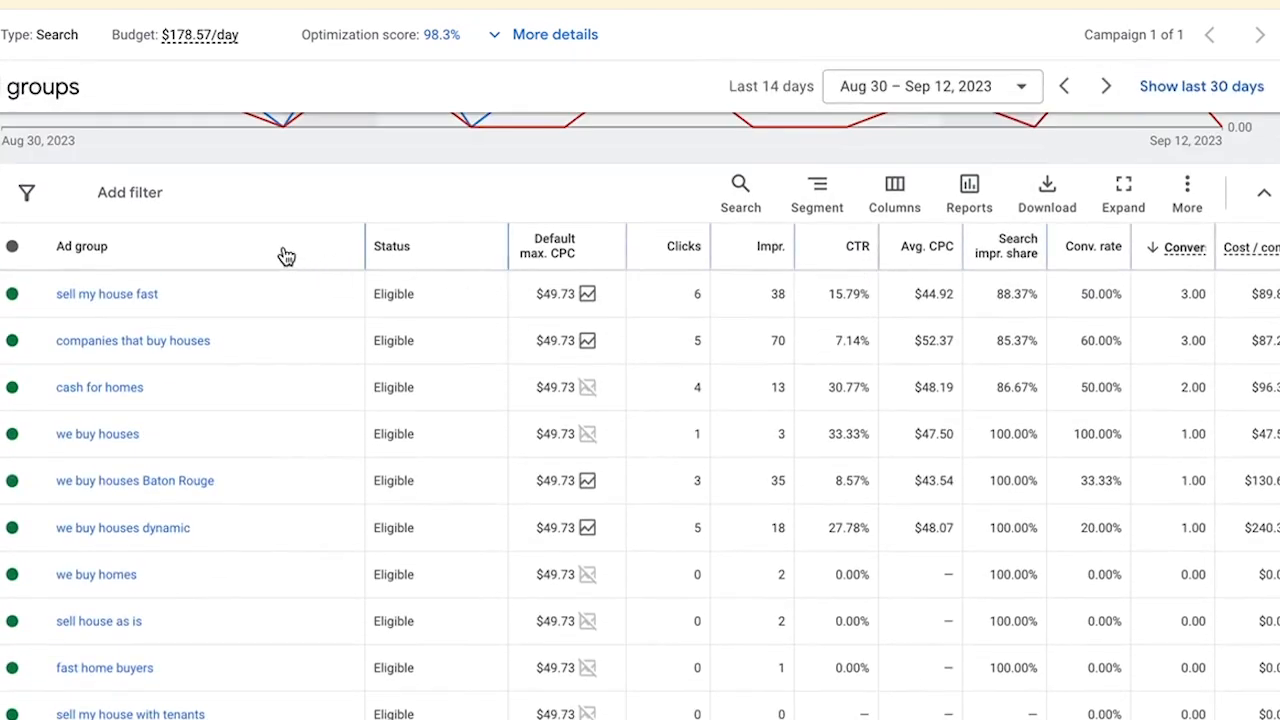
pyautogui.click(80, 246)
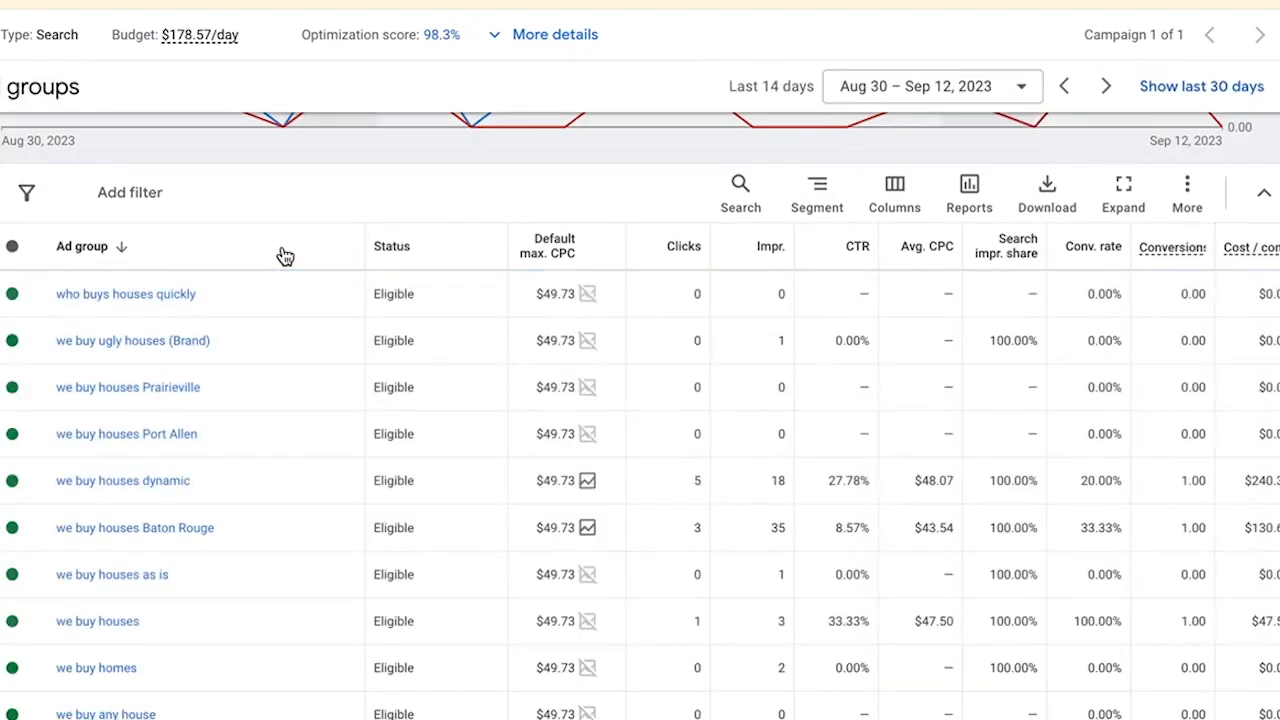
pyautogui.click(82, 246)
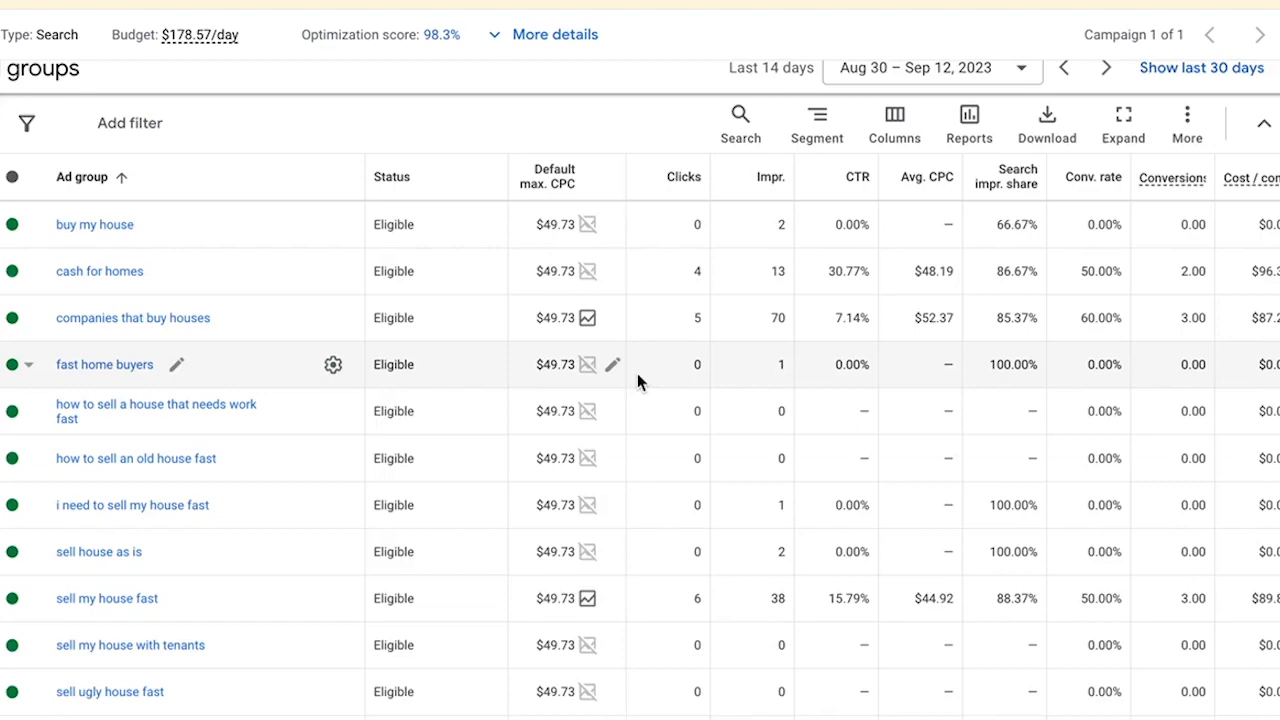
pyautogui.scroll(-3)
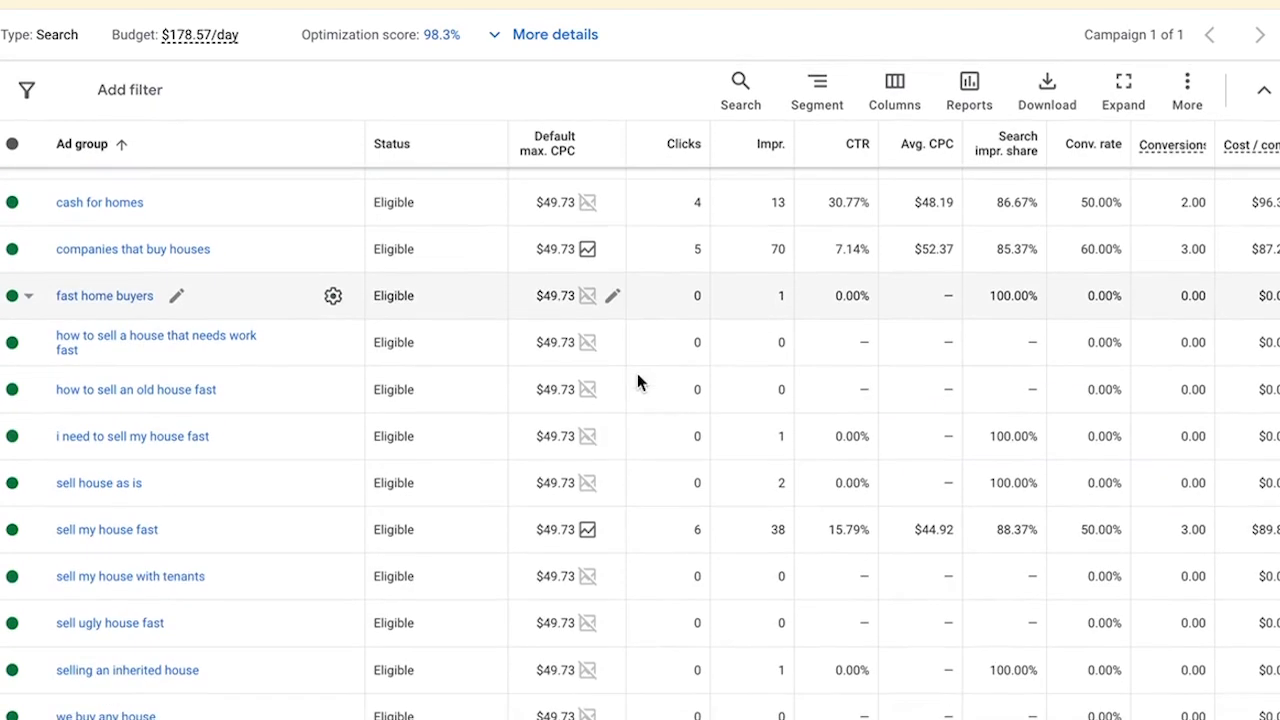
pyautogui.scroll(-3)
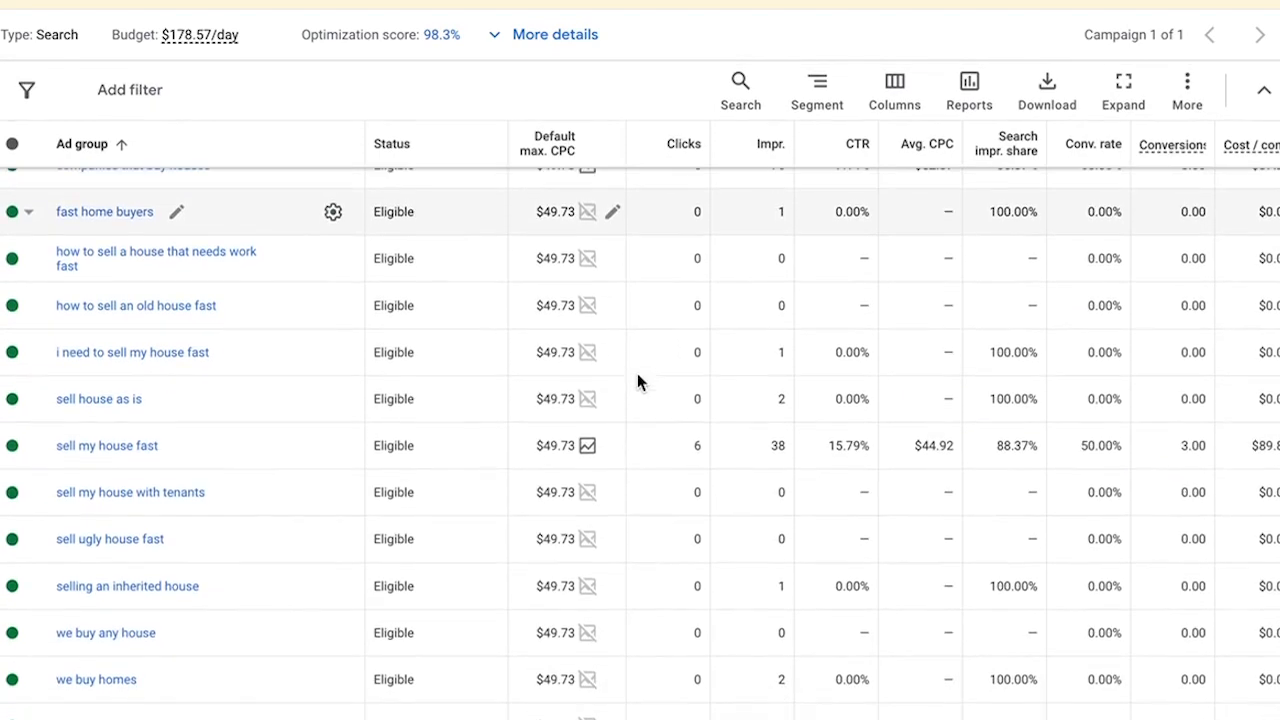
pyautogui.scroll(-3)
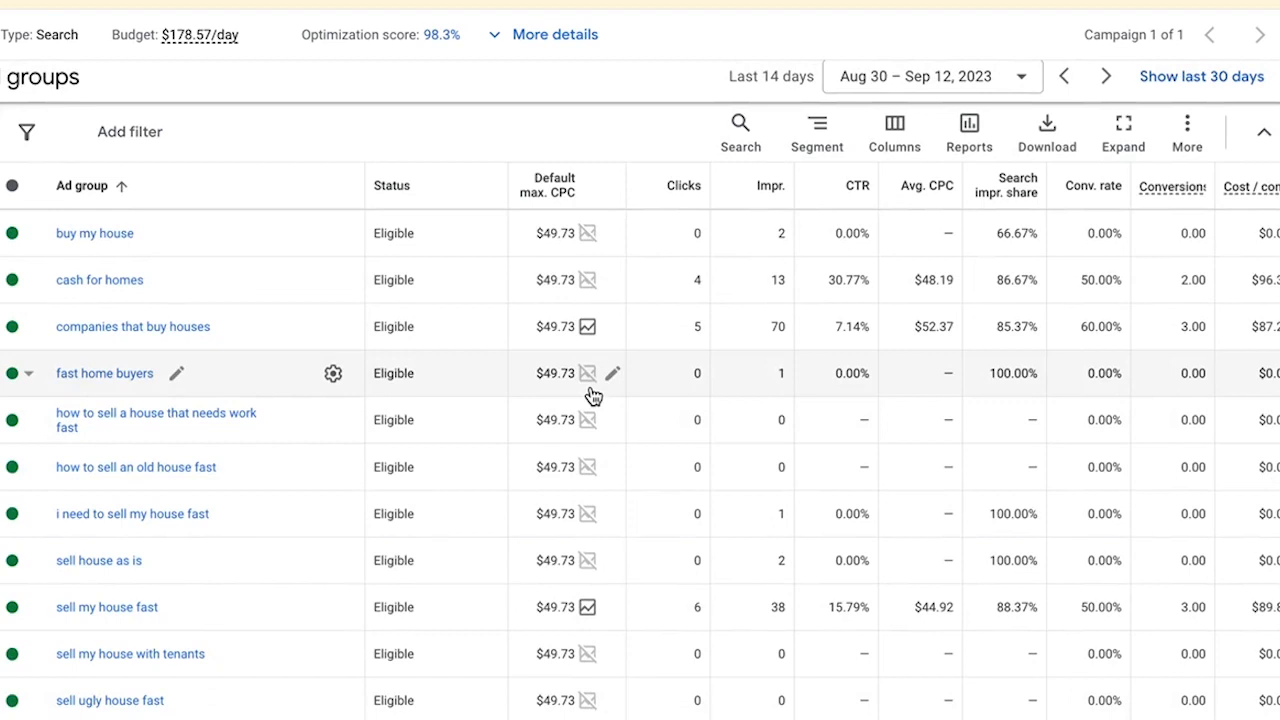
pyautogui.moveTo(264, 278)
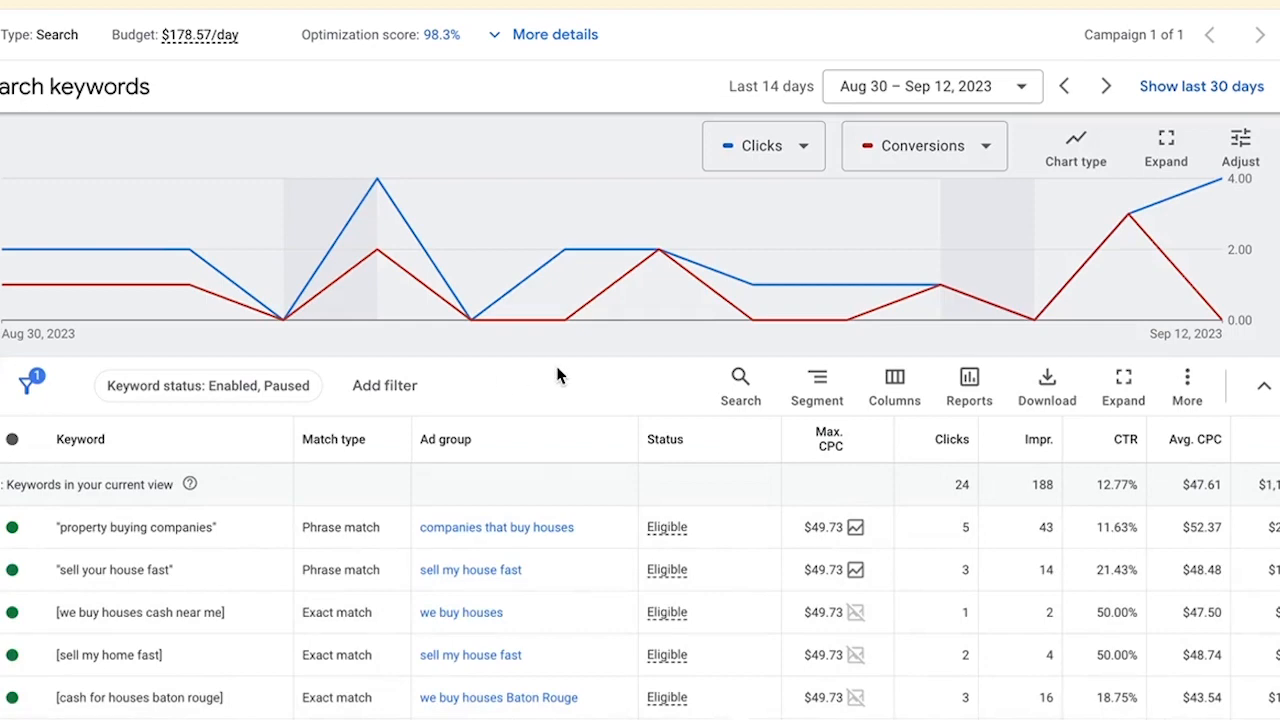
pyautogui.scroll(-3)
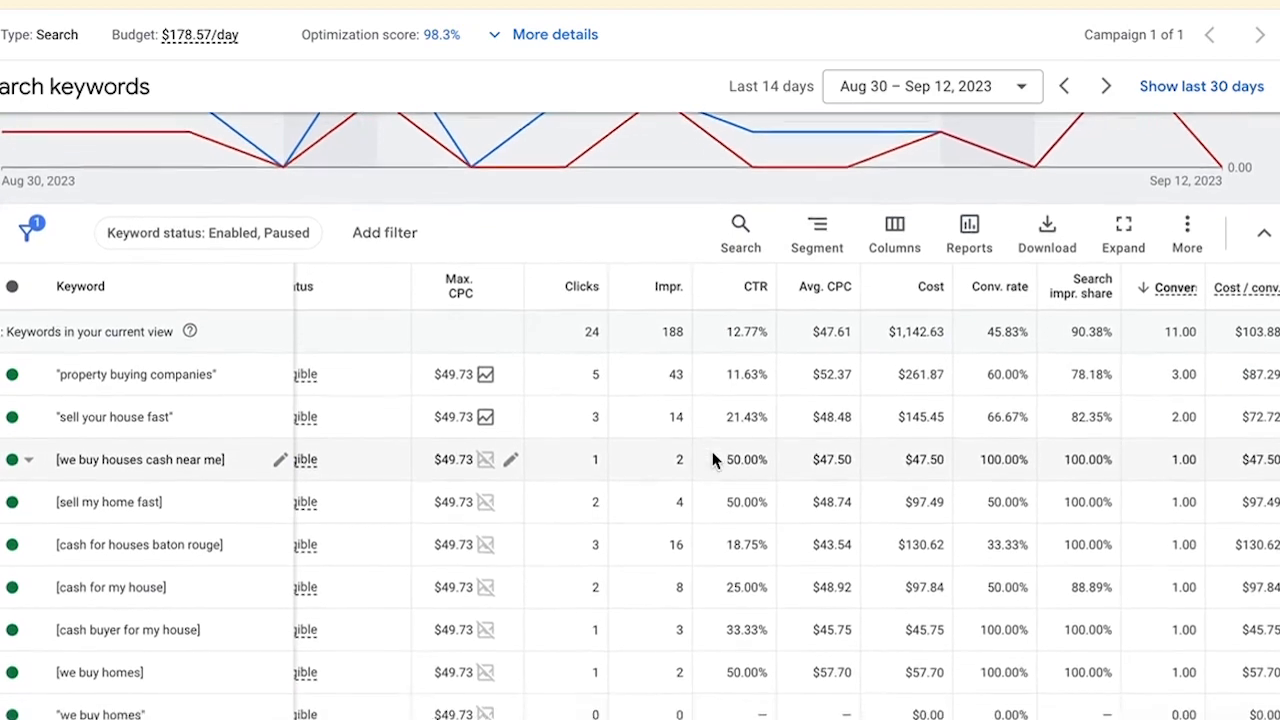
pyautogui.scroll(-3)
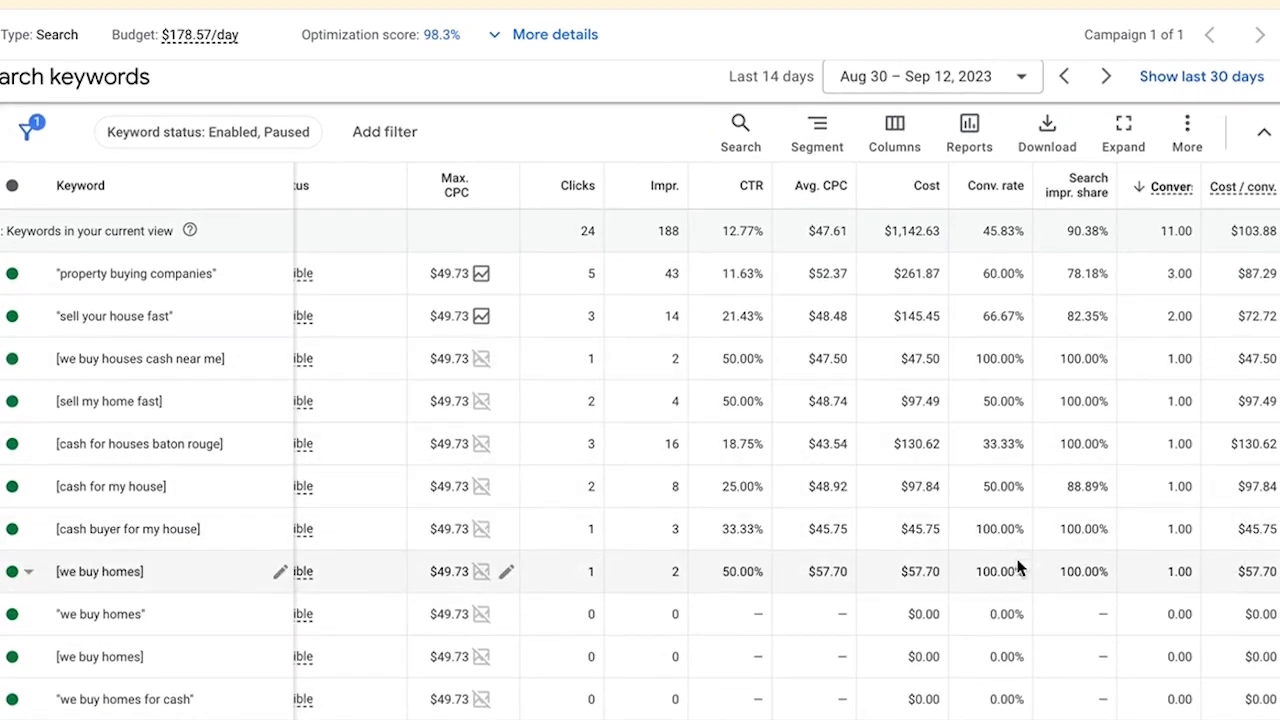